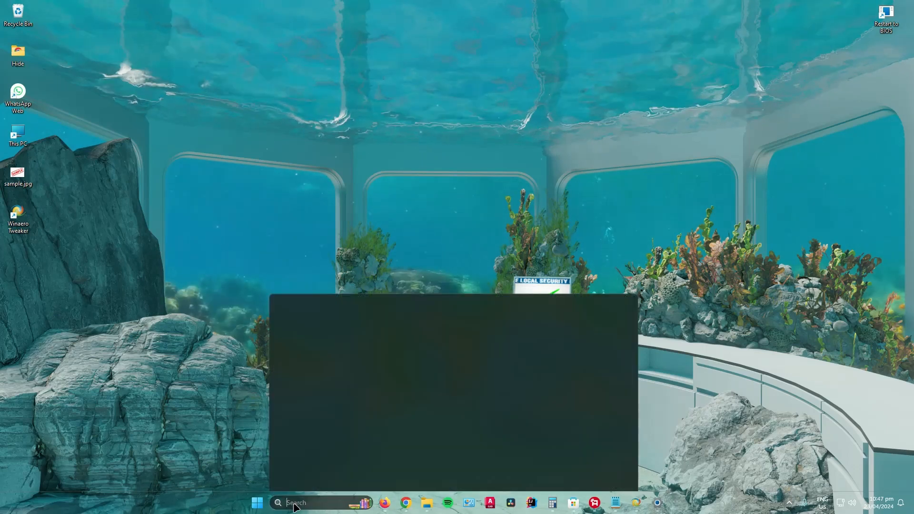
- Search for cmd and launch Command Prompt as administrator, approving the UAC prompt
text(cmd)
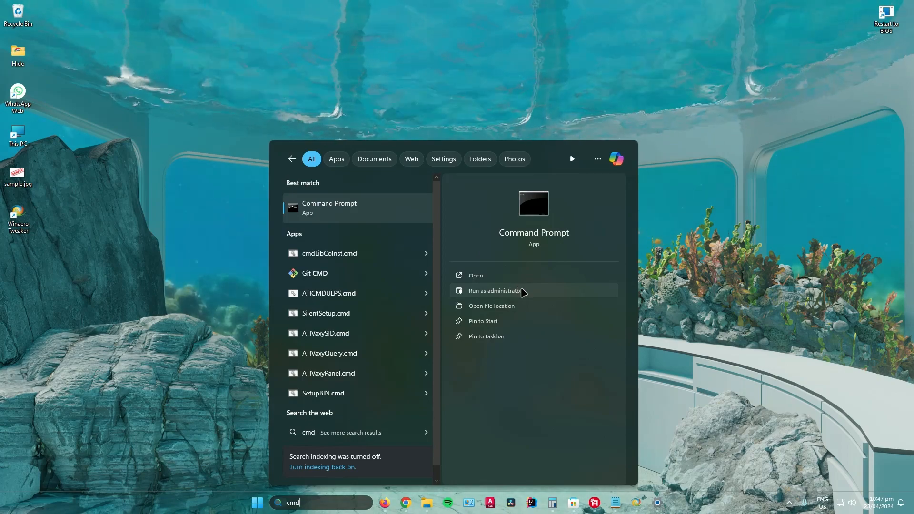
click(494, 290)
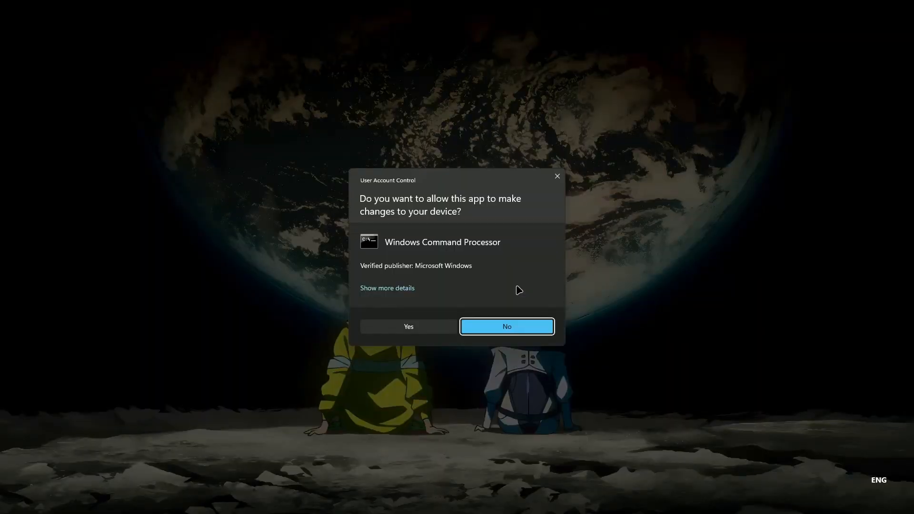
click(408, 326)
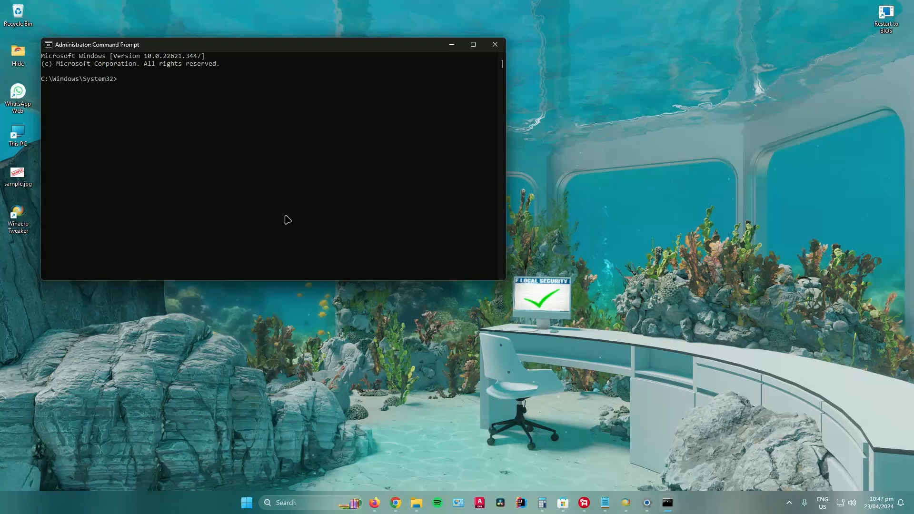
mouse_move(556, 385)
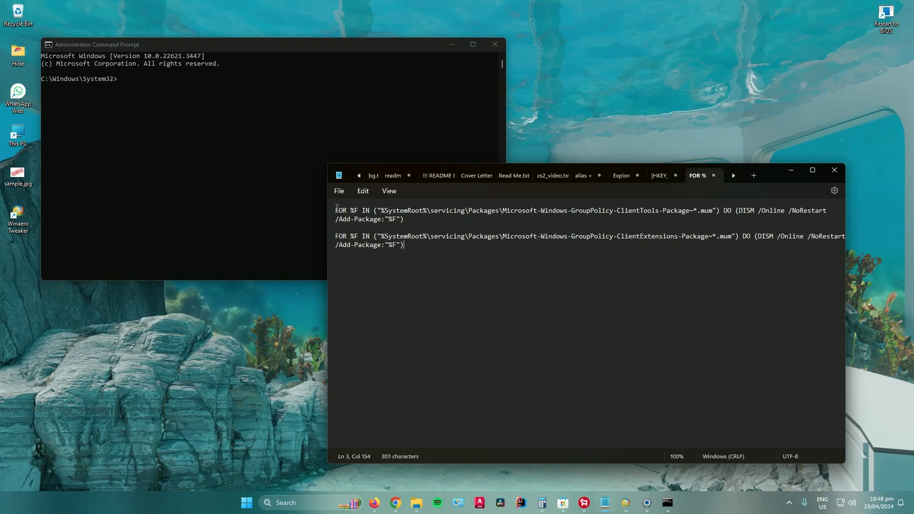
- Select the first FOR %F ClientTools package command line in Notepad for copying
drag(335, 211, 402, 218)
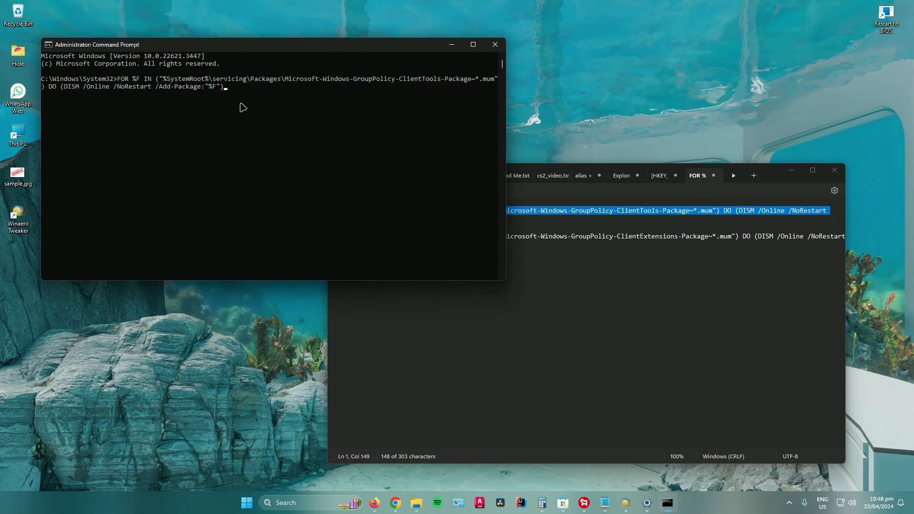
- Run the pasted DISM package install command, then minimize the Command Prompt window
key(enter)
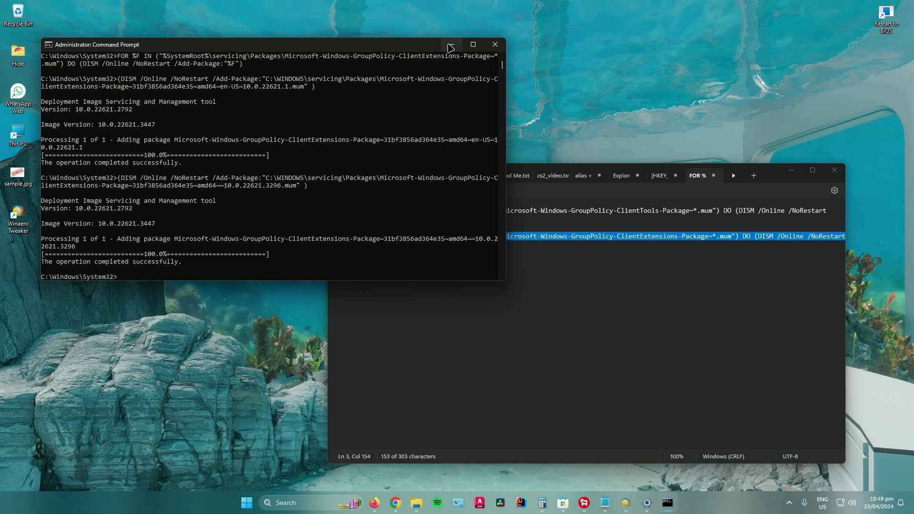
click(494, 44)
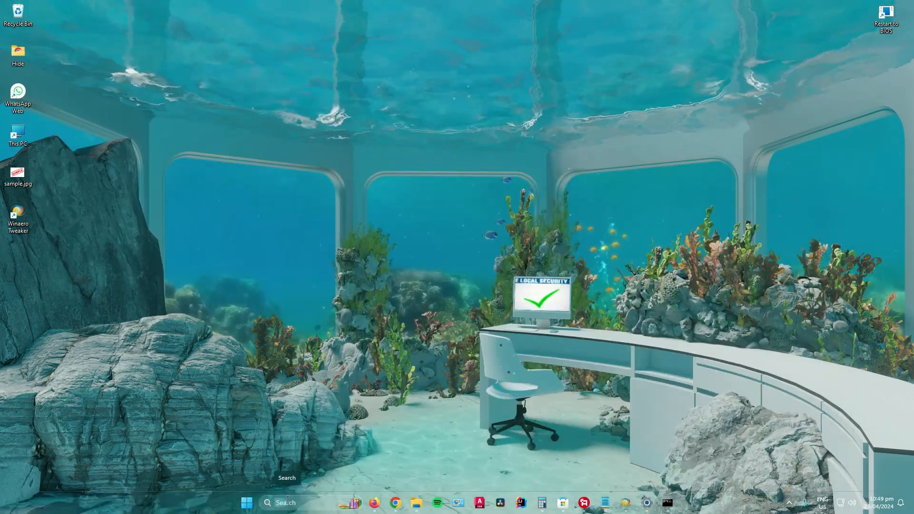
click(285, 503)
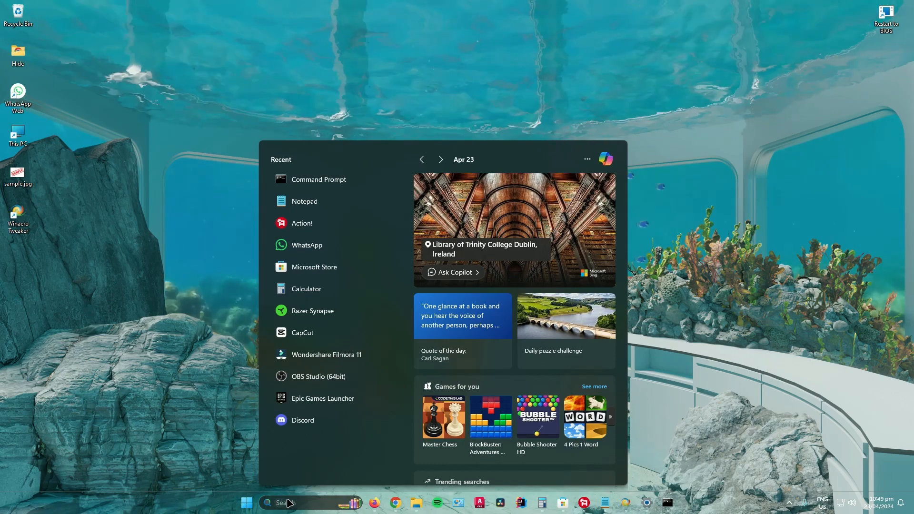
text(local Security Policy)
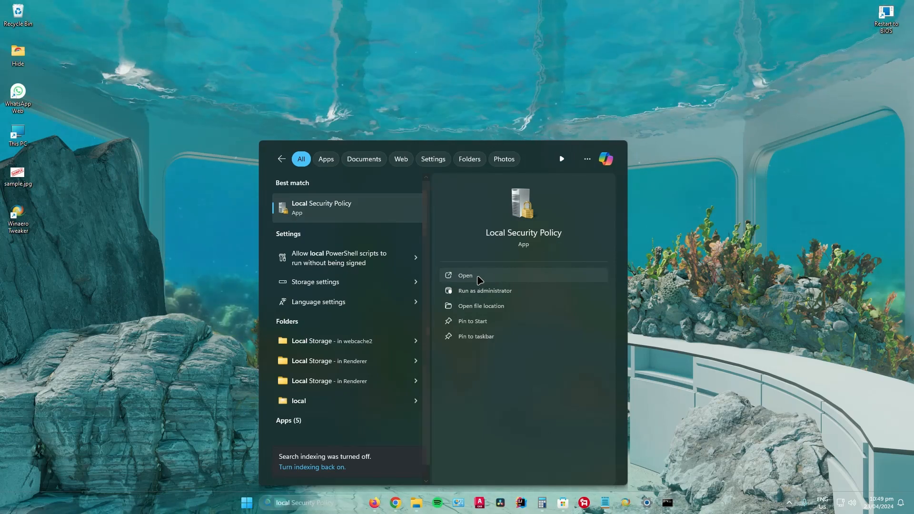
click(465, 275)
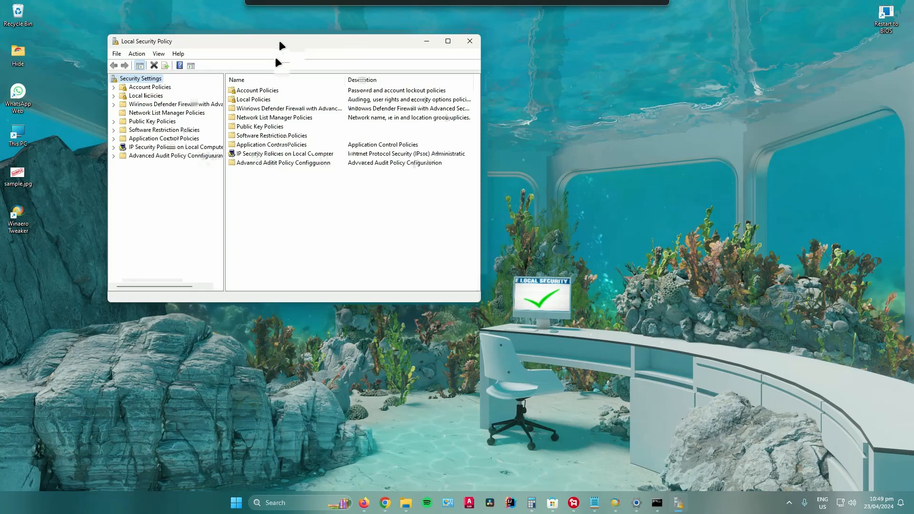
click(469, 41)
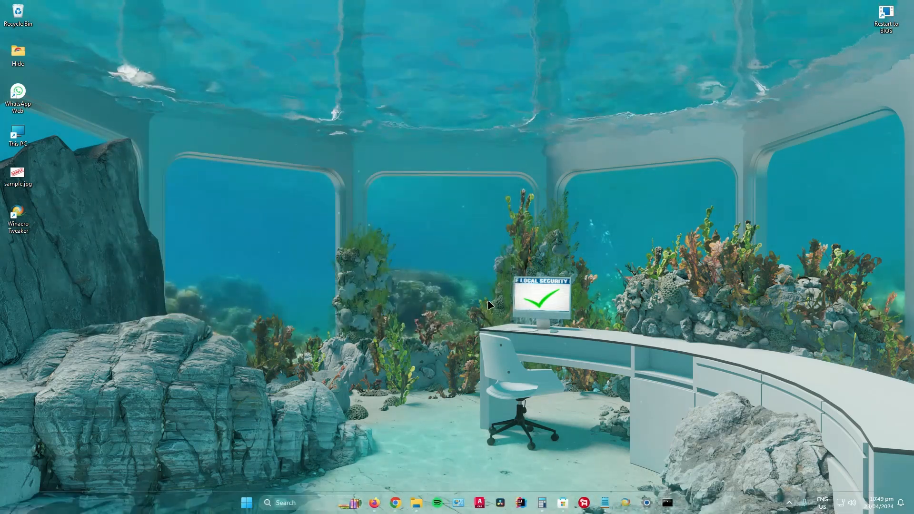